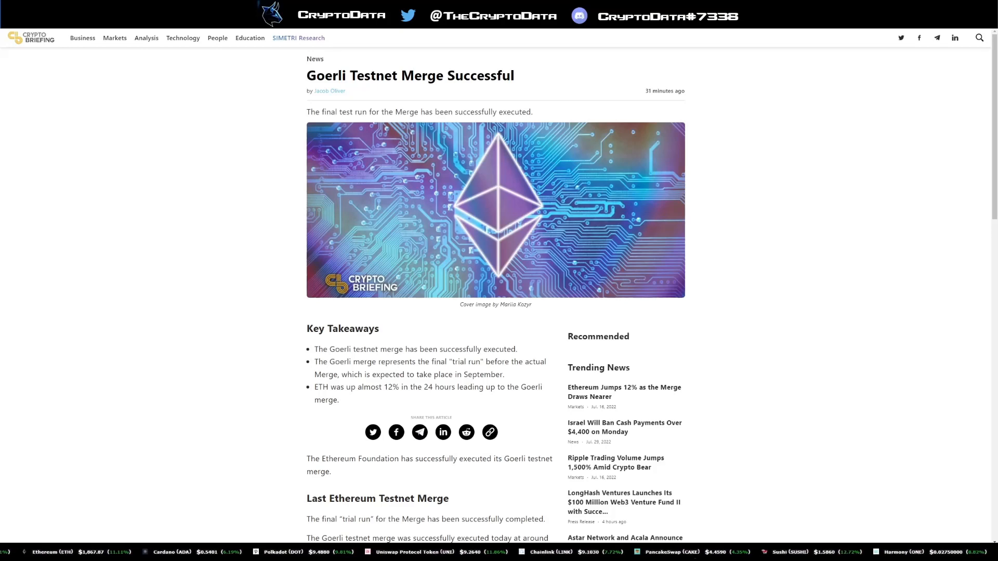
# Read the Forkast Merge article past the video through the PoW-to-PoS section
pyautogui.scroll(-3)
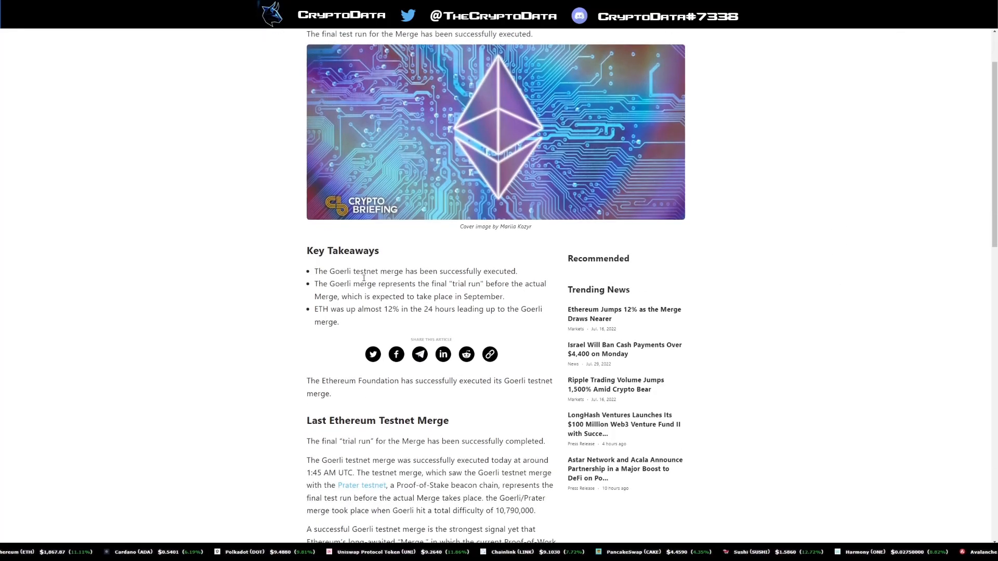
pyautogui.scroll(3)
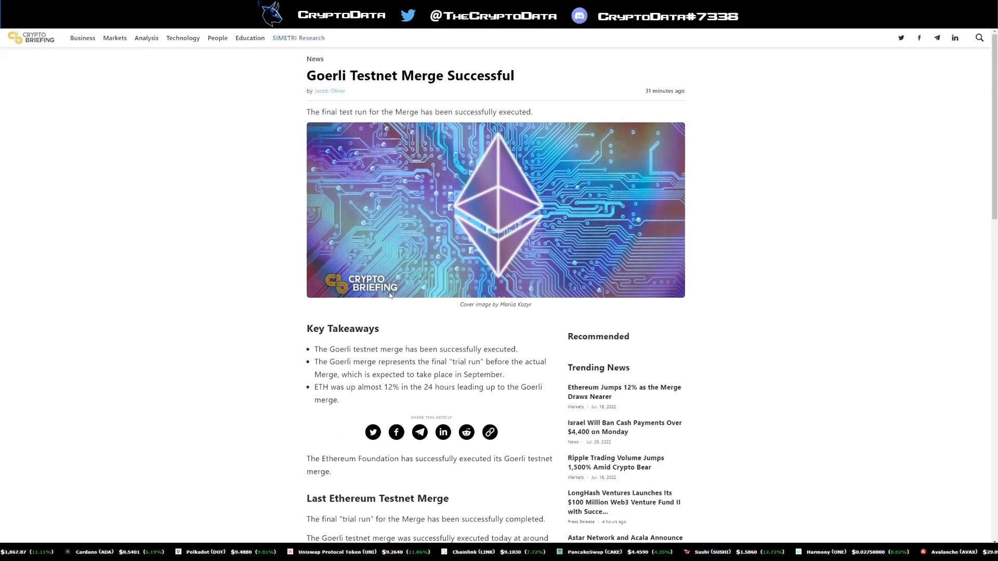
pyautogui.scroll(-3)
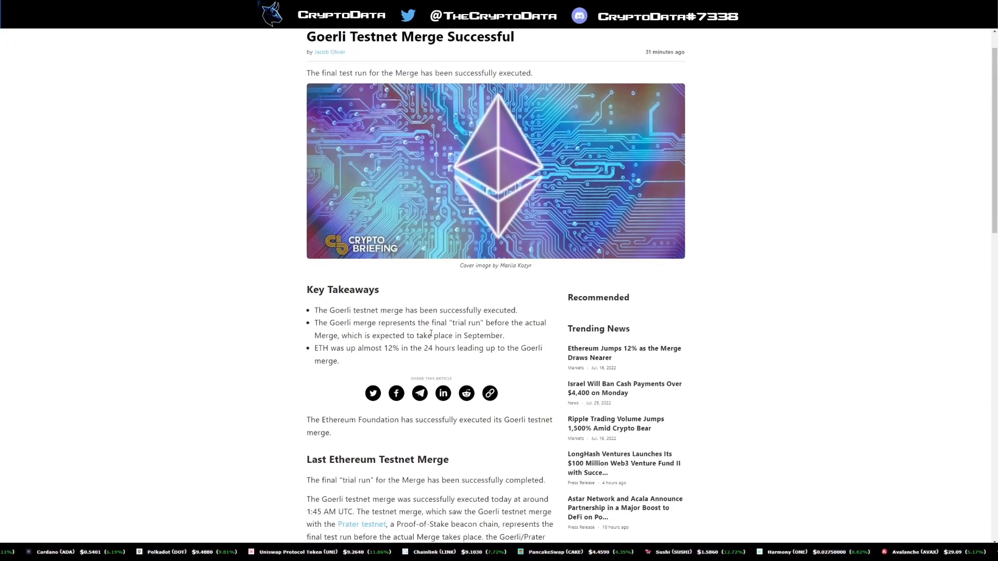
pyautogui.moveTo(392, 360)
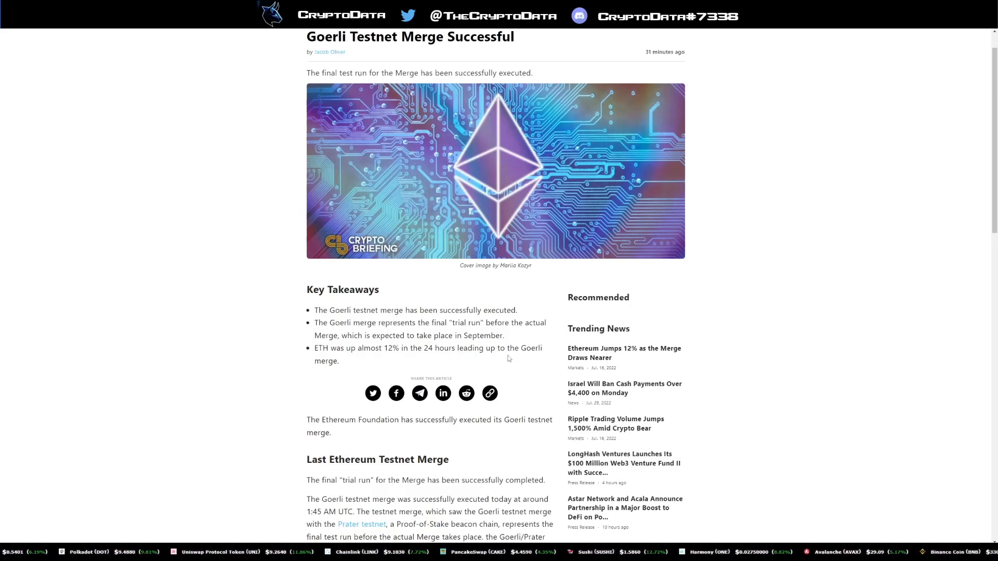
pyautogui.moveTo(428, 329)
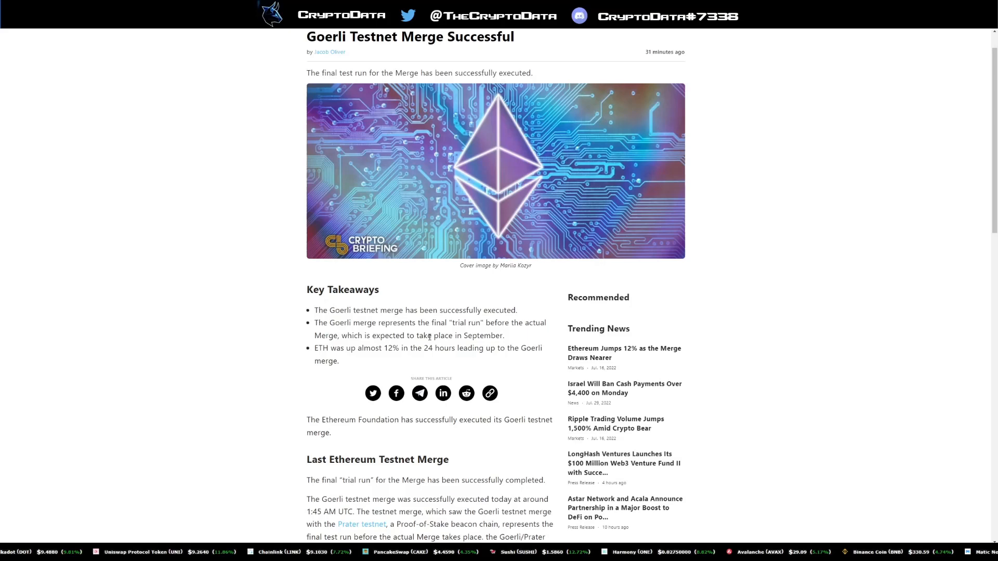
pyautogui.scroll(-3)
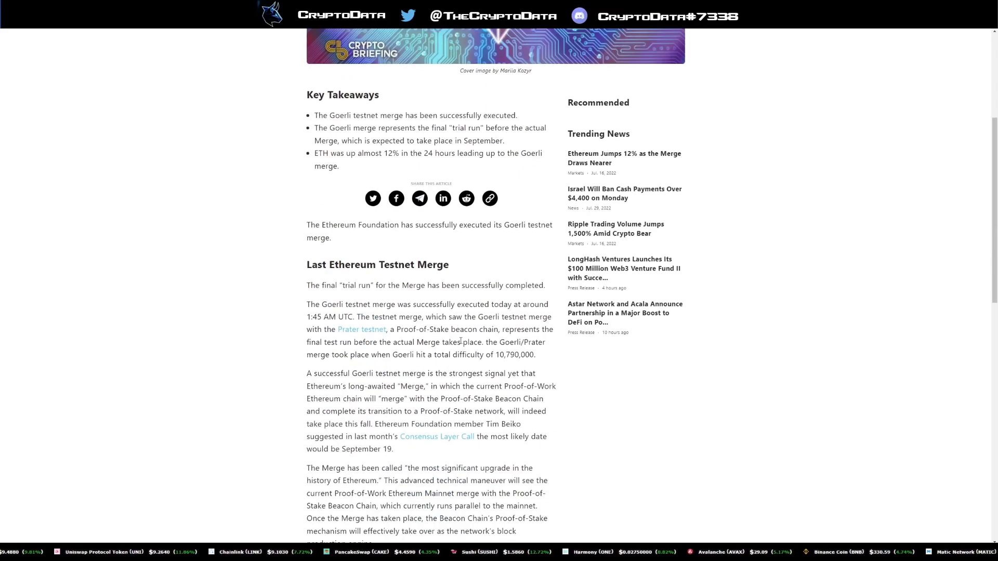
pyautogui.scroll(-3)
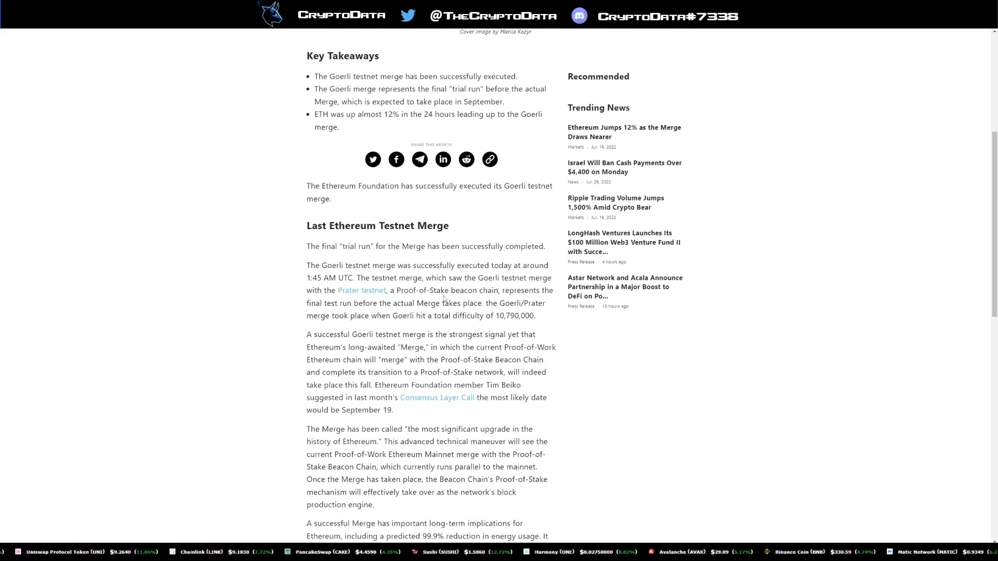
pyautogui.moveTo(495, 278)
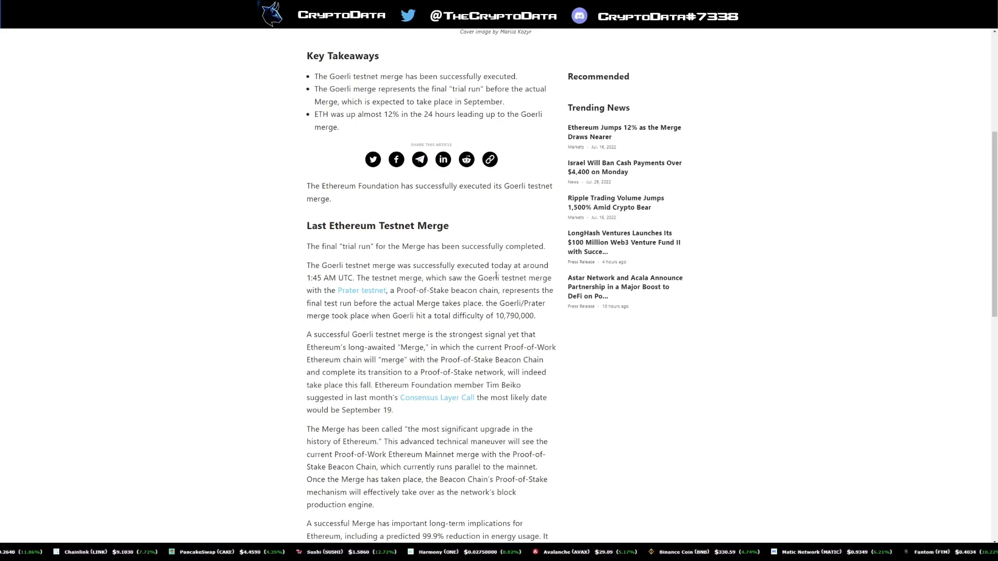
pyautogui.moveTo(419, 300)
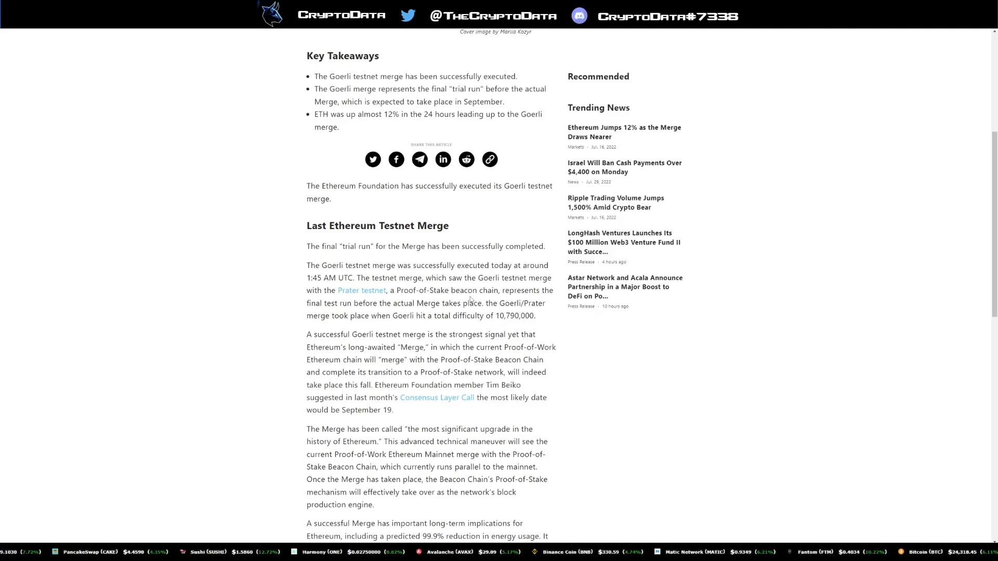
pyautogui.scroll(-3)
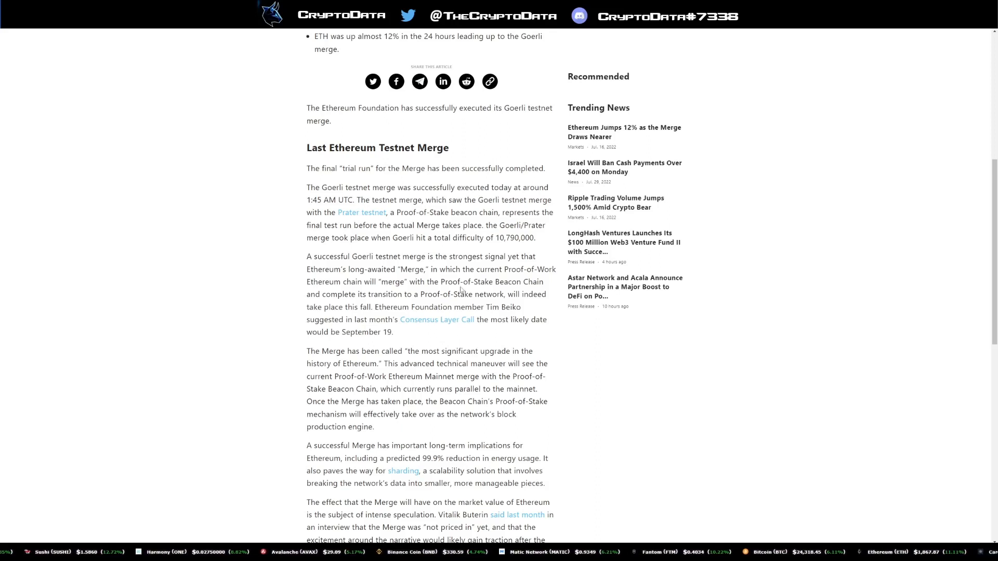
pyautogui.moveTo(477, 336)
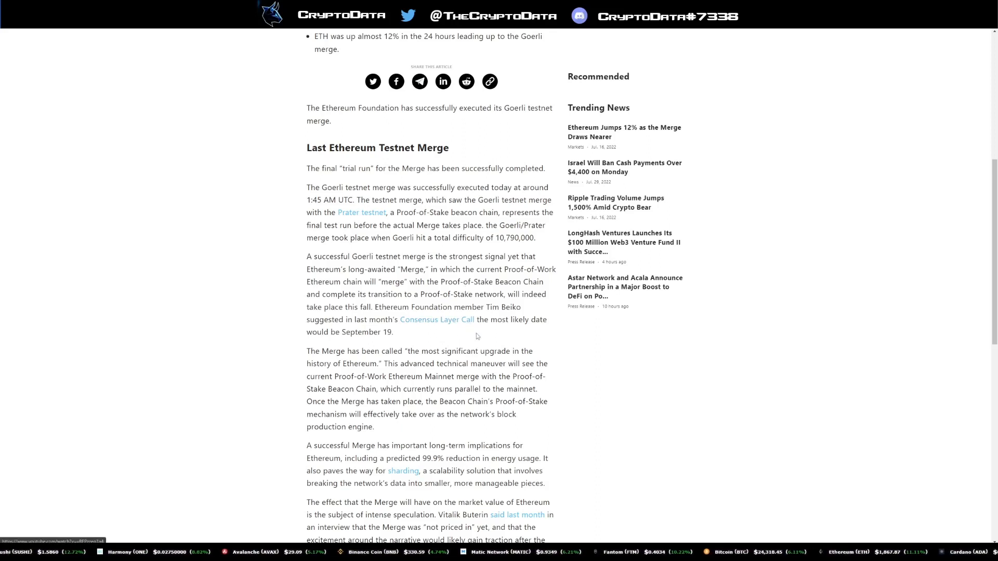
pyautogui.scroll(-3)
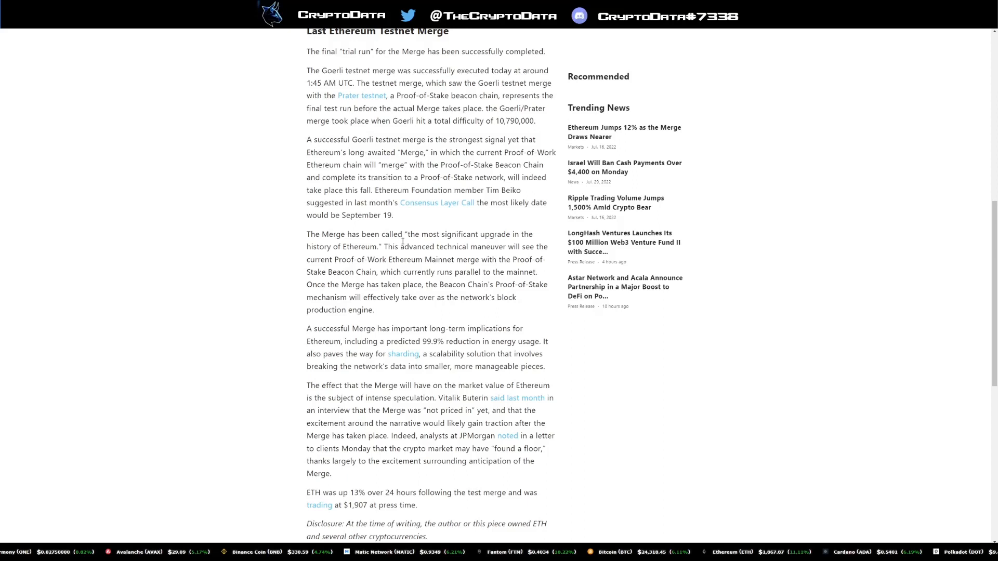
pyautogui.moveTo(465, 255)
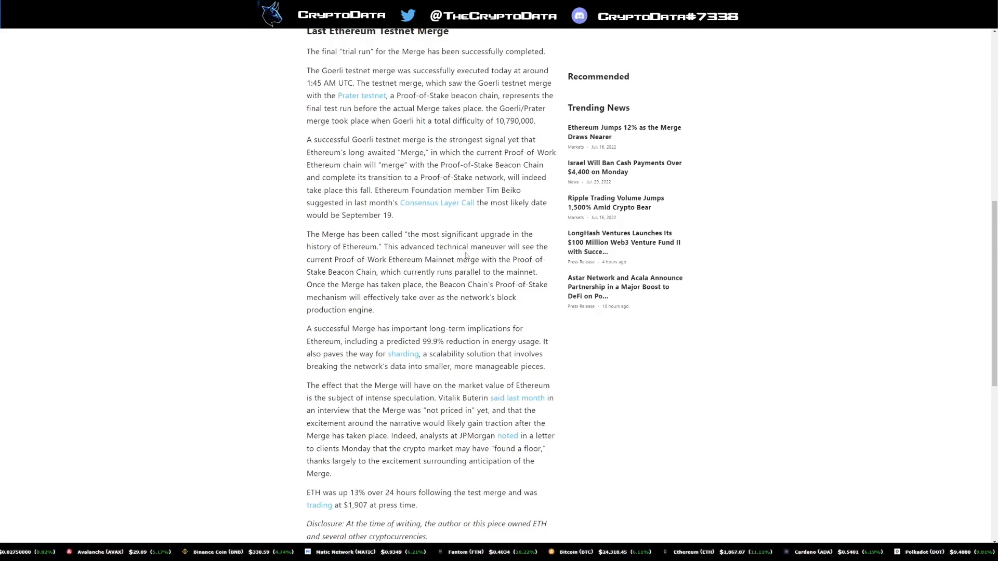
pyautogui.moveTo(465, 255)
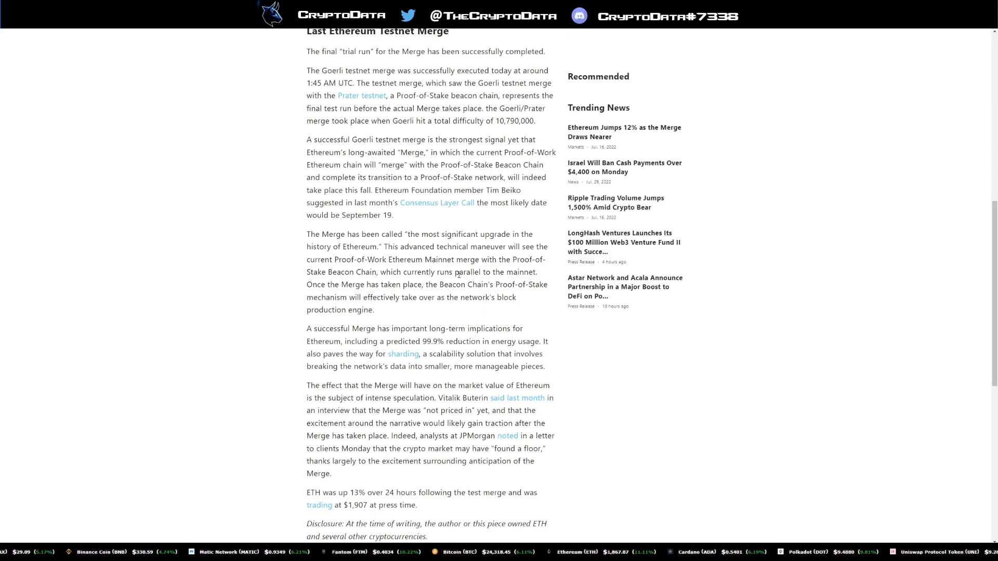
pyautogui.scroll(-3)
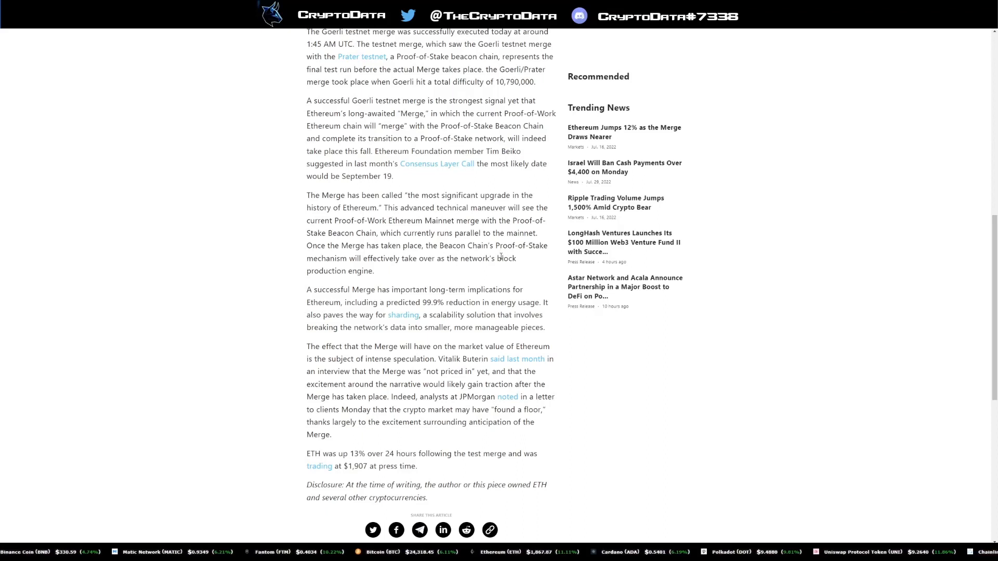
pyautogui.moveTo(439, 272)
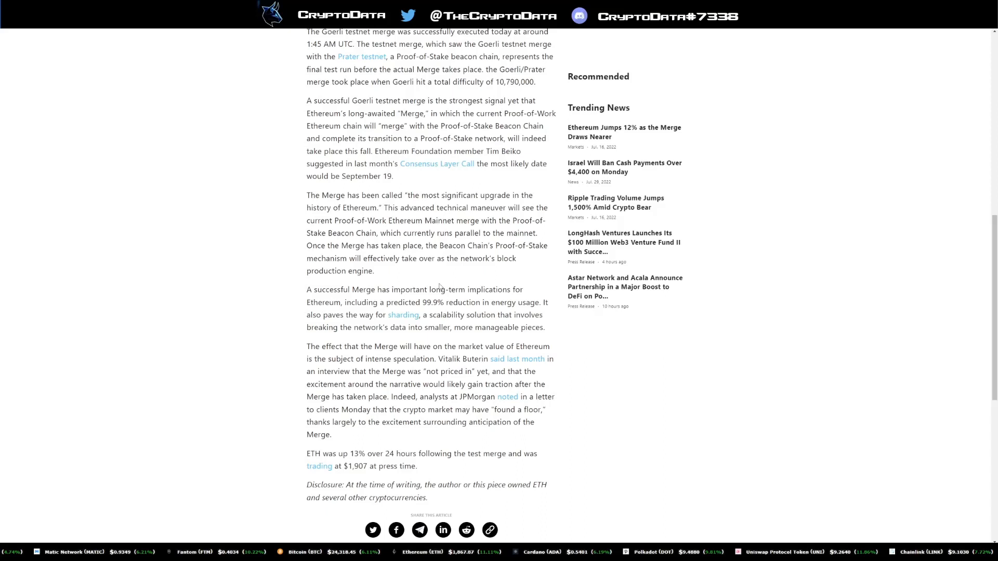
pyautogui.scroll(-3)
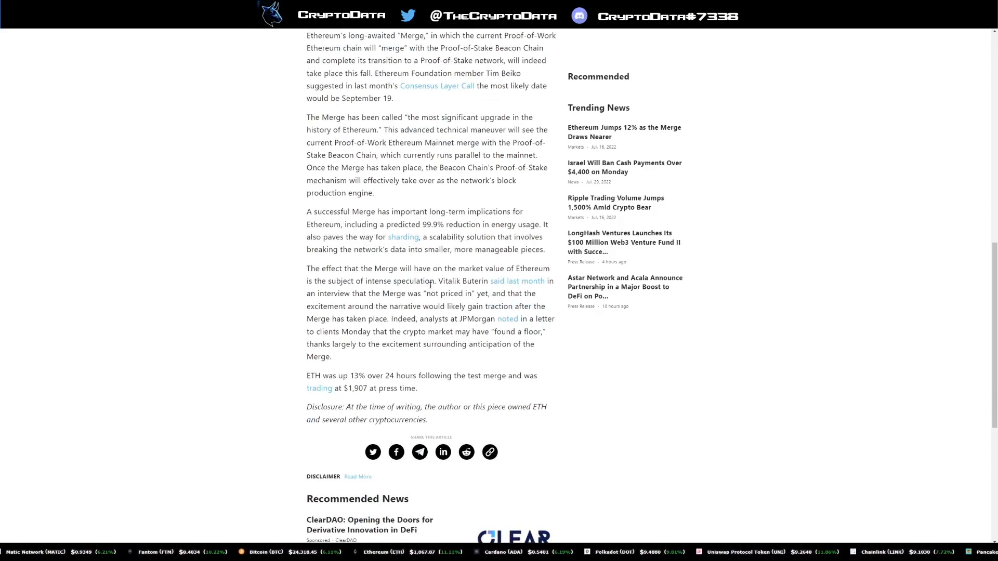
pyautogui.moveTo(417, 224)
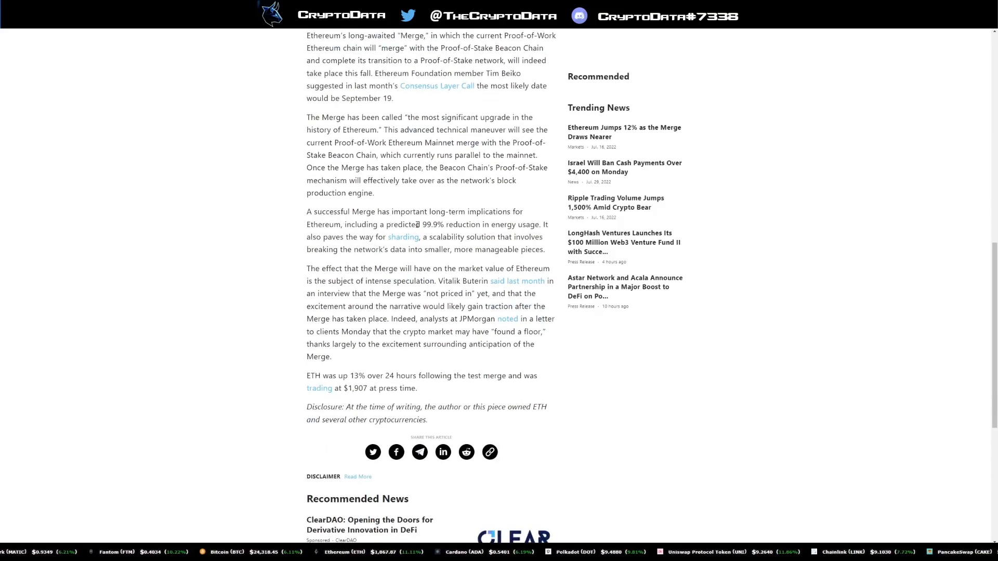
pyautogui.moveTo(493, 220)
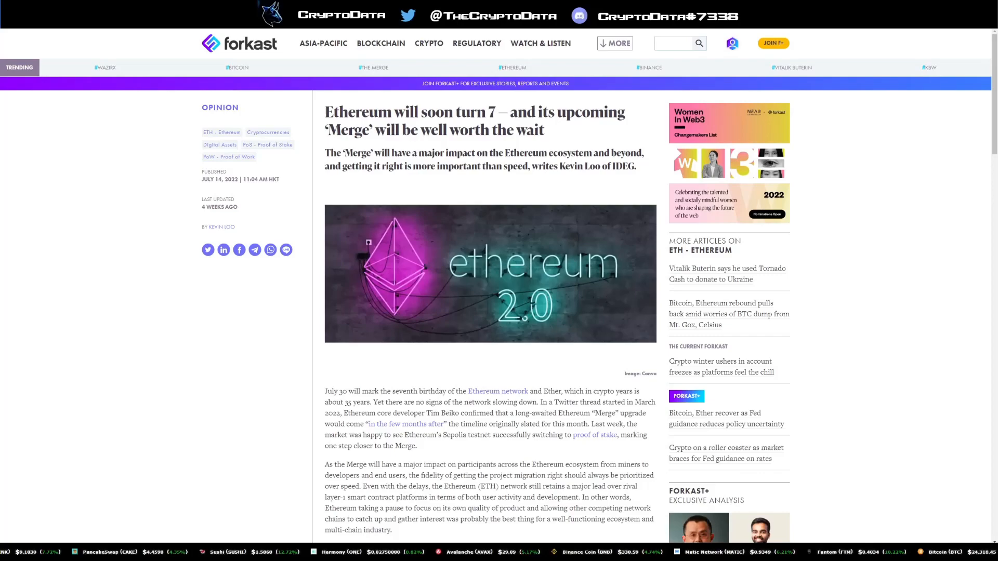
pyautogui.moveTo(615, 208)
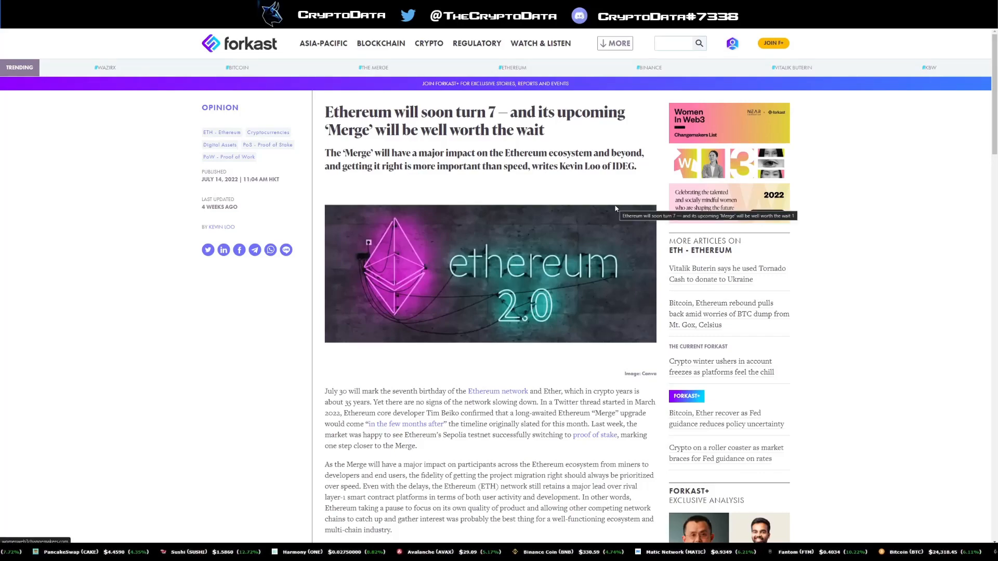
# Continue through 'why the Merge needs to happen' to 'The wide-ranging implications of the Merge'
pyautogui.scroll(-3)
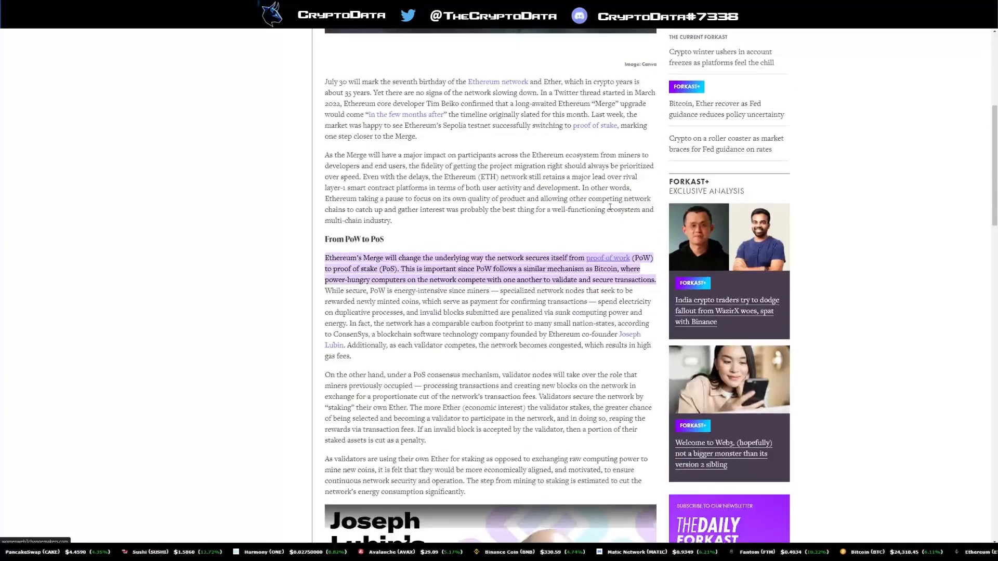
pyautogui.scroll(-3)
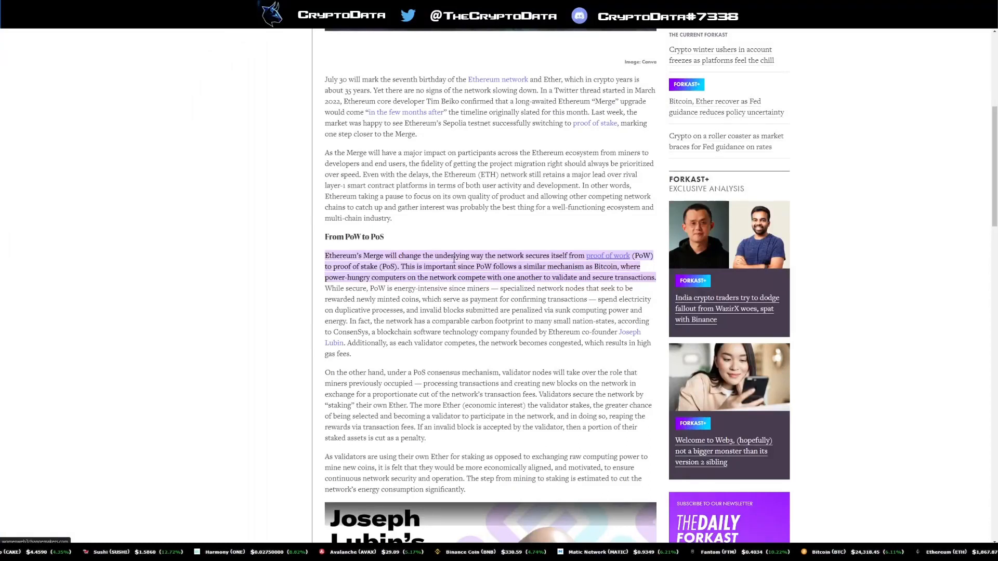
pyautogui.moveTo(617, 262)
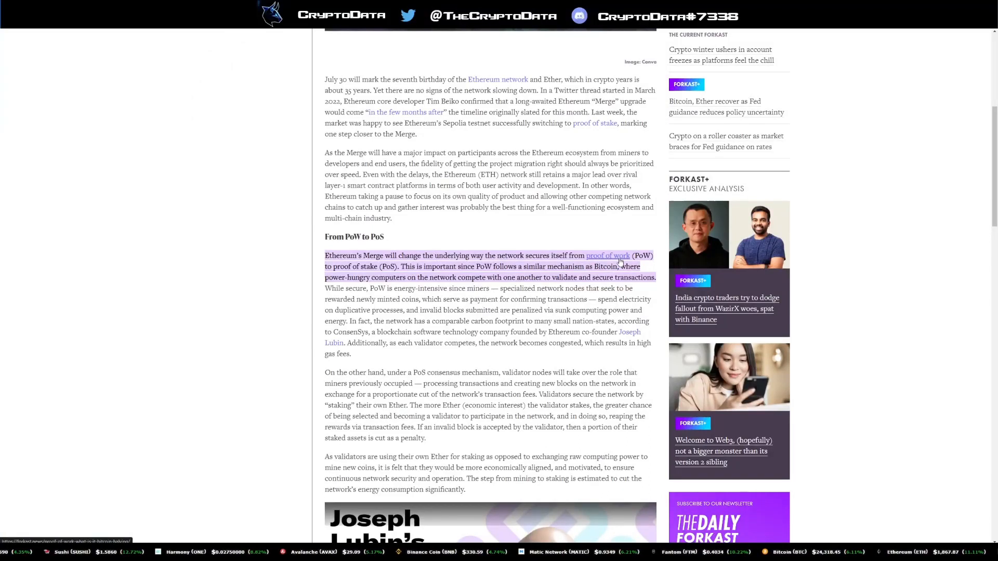
pyautogui.moveTo(463, 270)
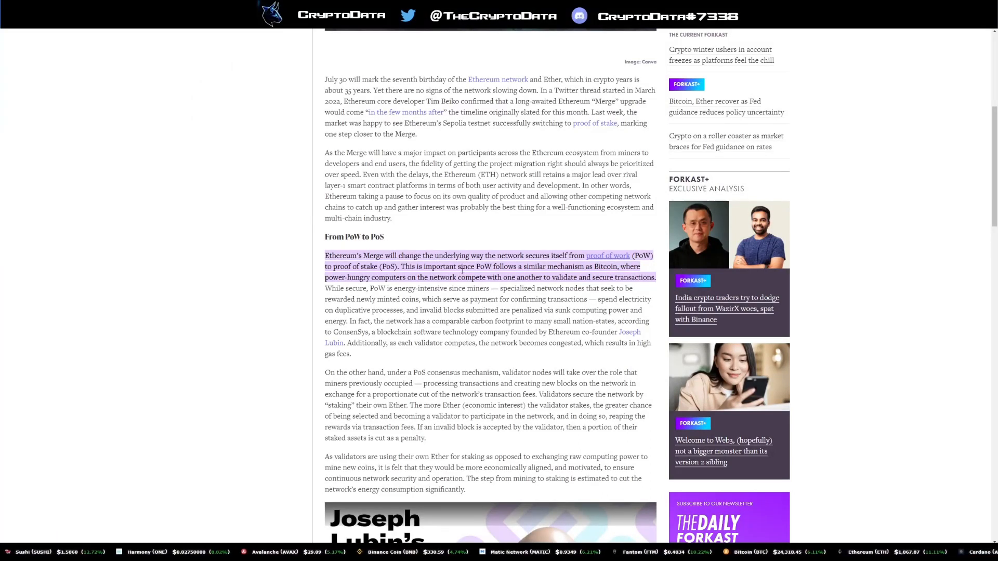
pyautogui.moveTo(586, 272)
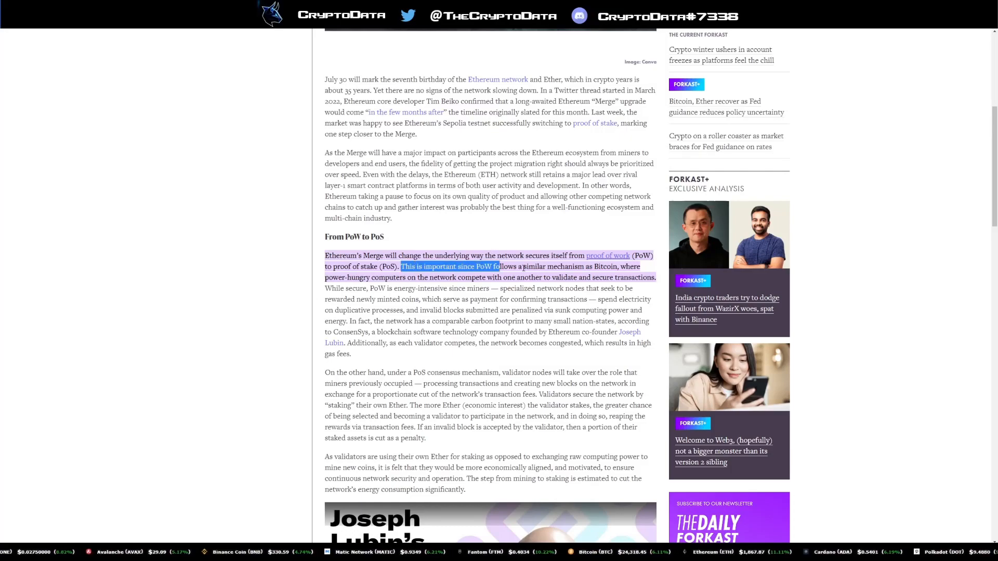
pyautogui.scroll(-3)
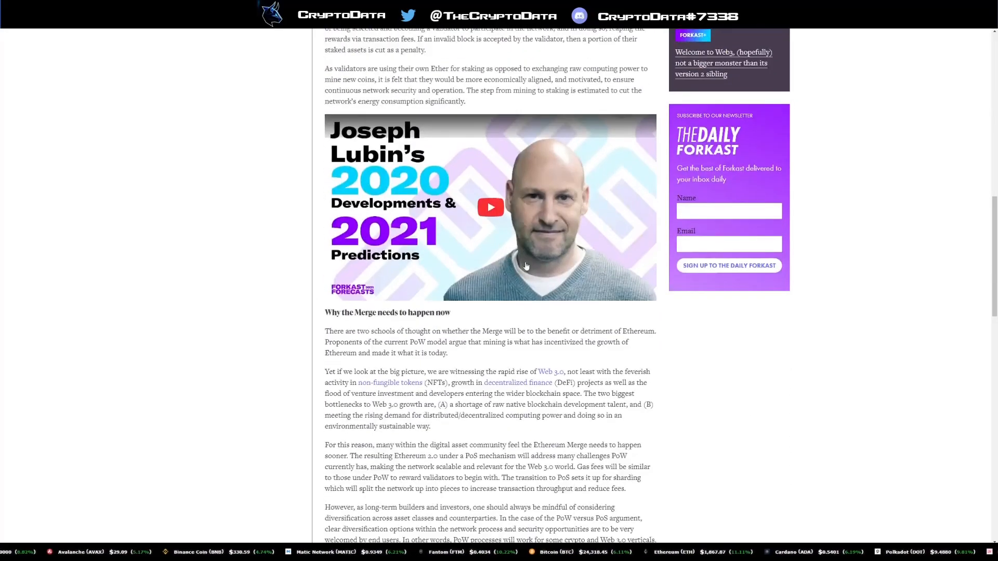
pyautogui.scroll(-3)
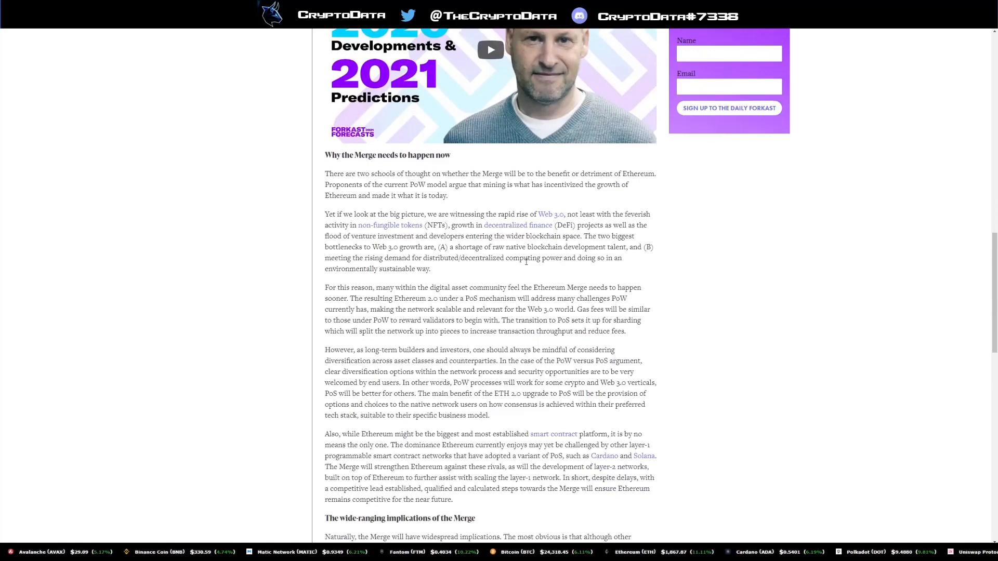
pyautogui.scroll(-3)
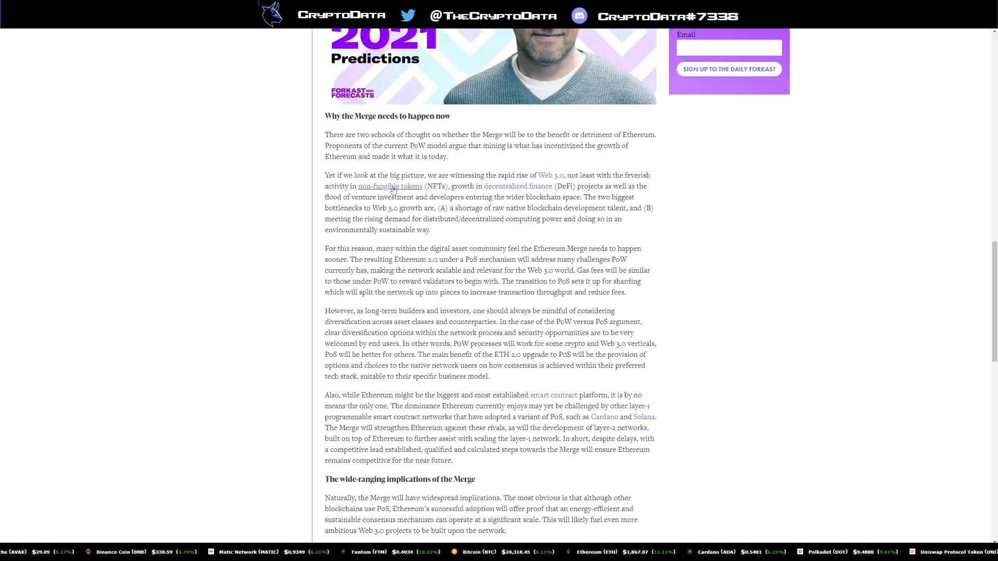
pyautogui.moveTo(455, 190)
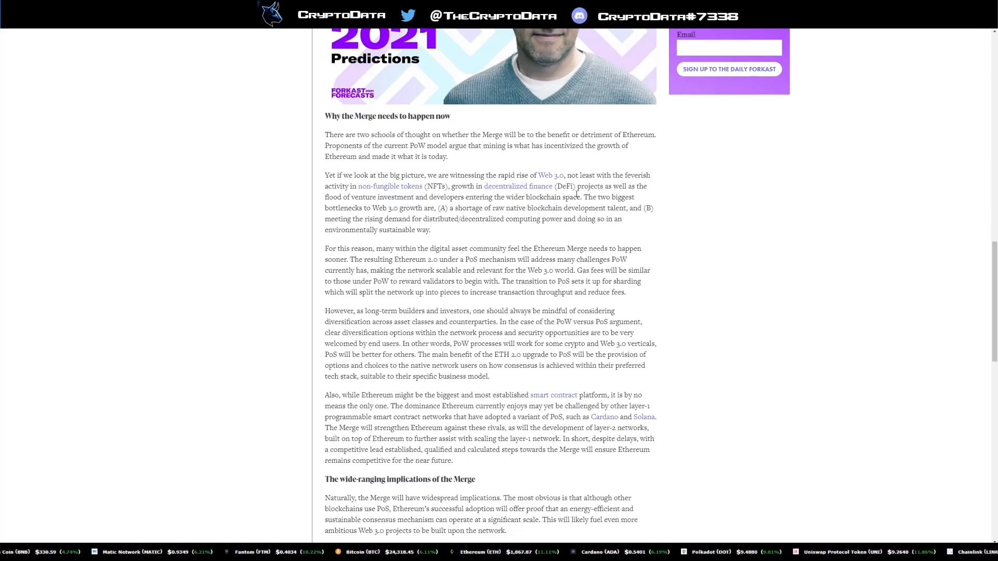
pyautogui.scroll(-3)
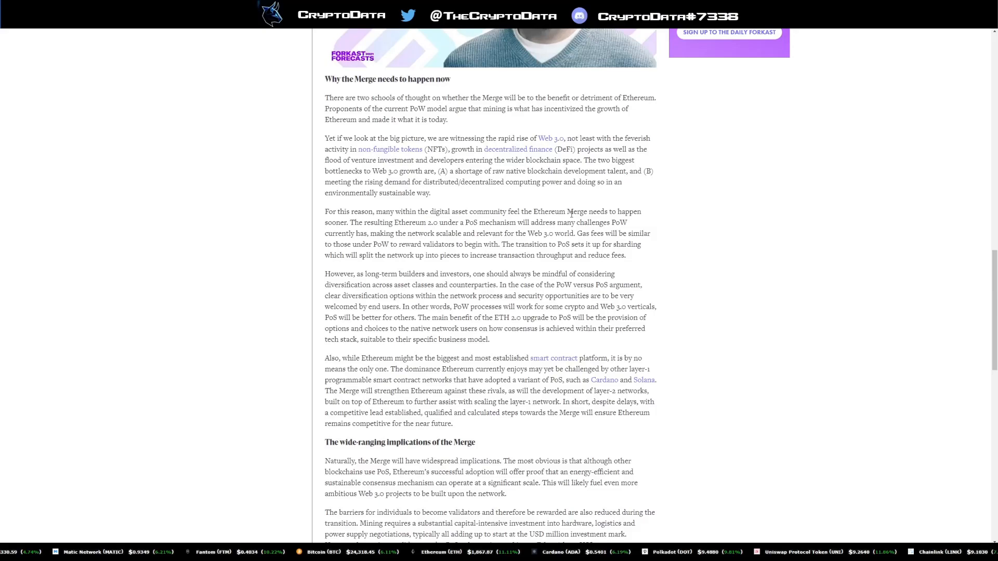
pyautogui.scroll(-3)
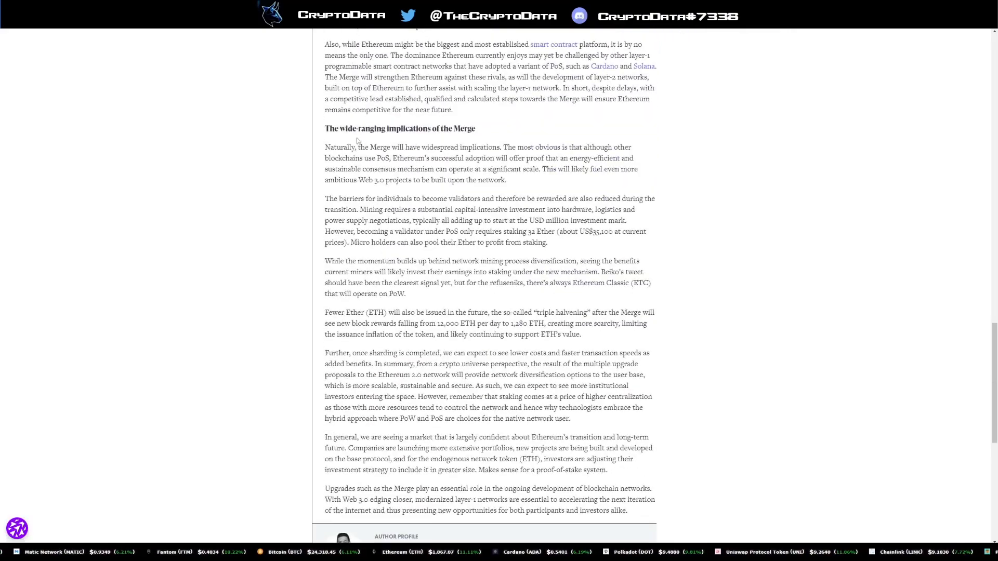
# Highlight 'wide' in the implications heading and scroll toward the Author Profile box
pyautogui.doubleClick(348, 128)
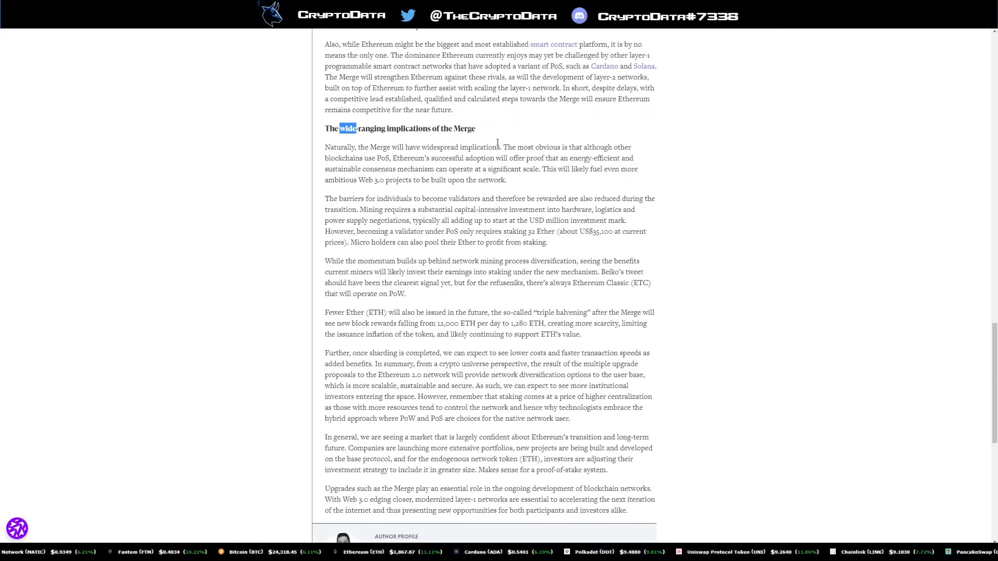
pyautogui.scroll(-3)
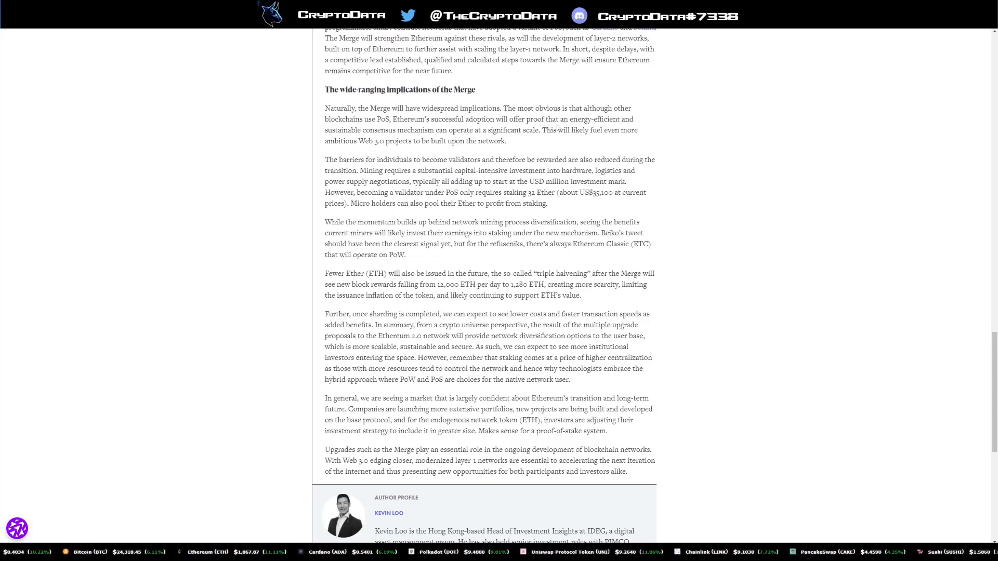
pyautogui.moveTo(445, 130)
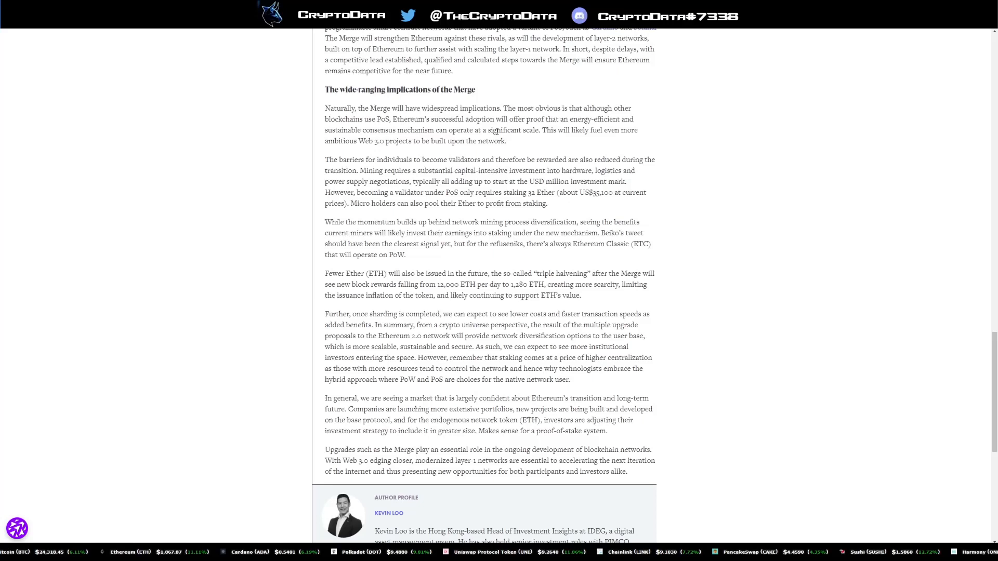
pyautogui.moveTo(614, 138)
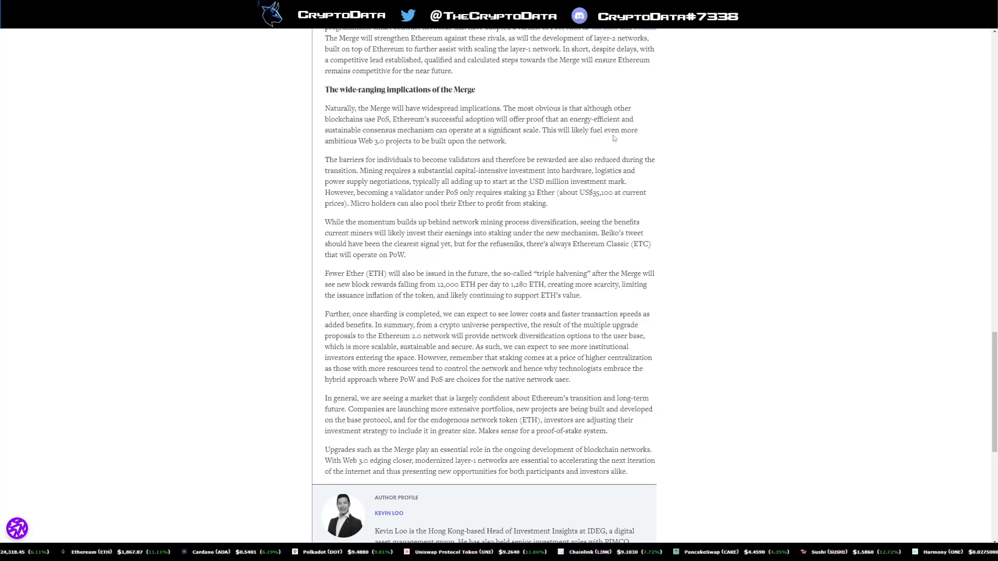
pyautogui.moveTo(396, 148)
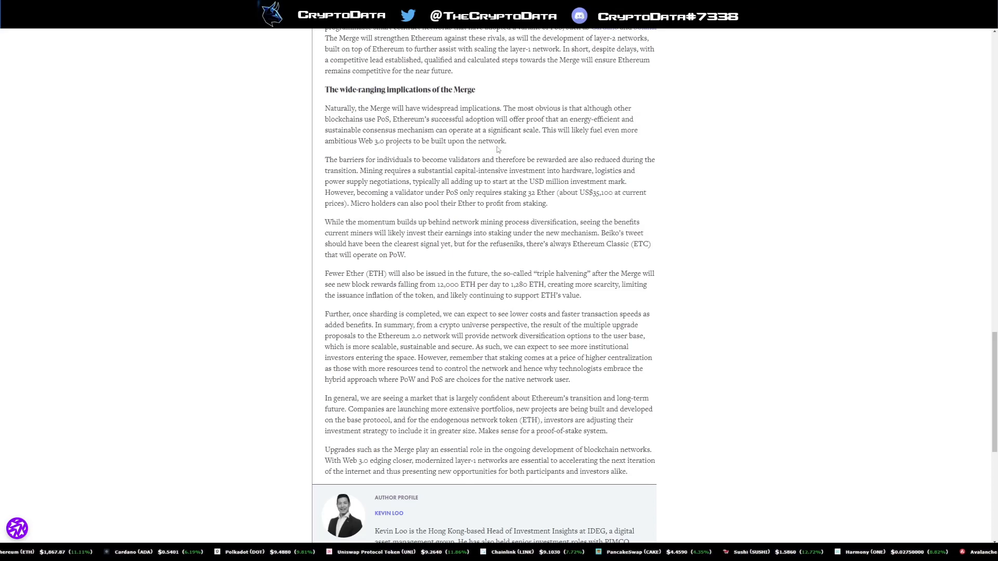
pyautogui.moveTo(515, 163)
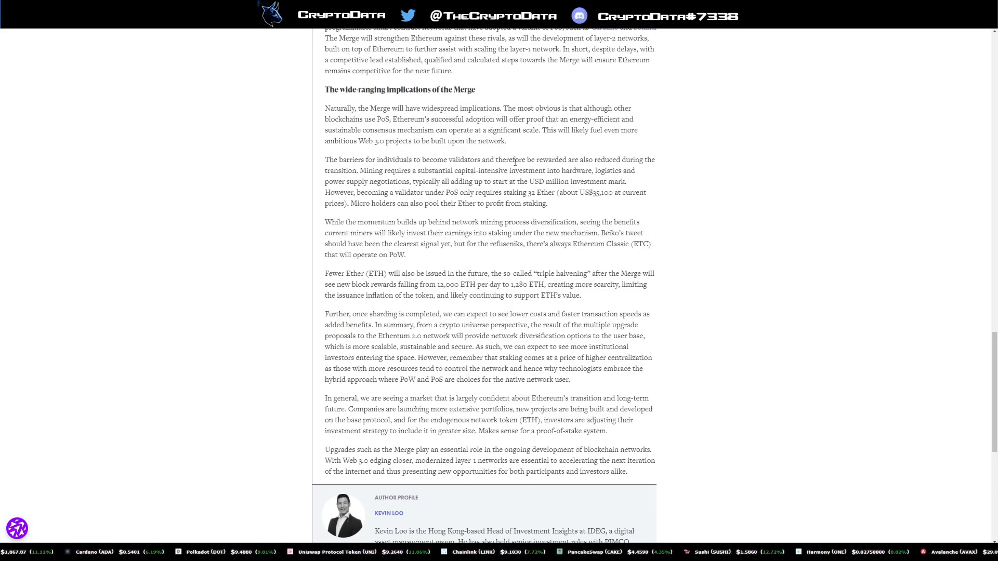
# Scroll so the whole Author Profile box at the article's end is visible
pyautogui.scroll(-3)
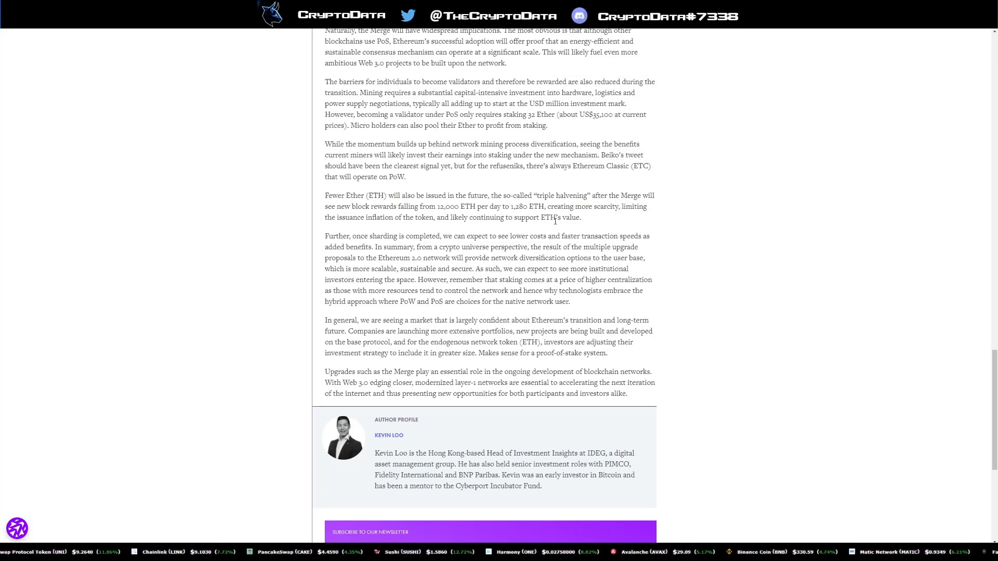
pyautogui.moveTo(604, 221)
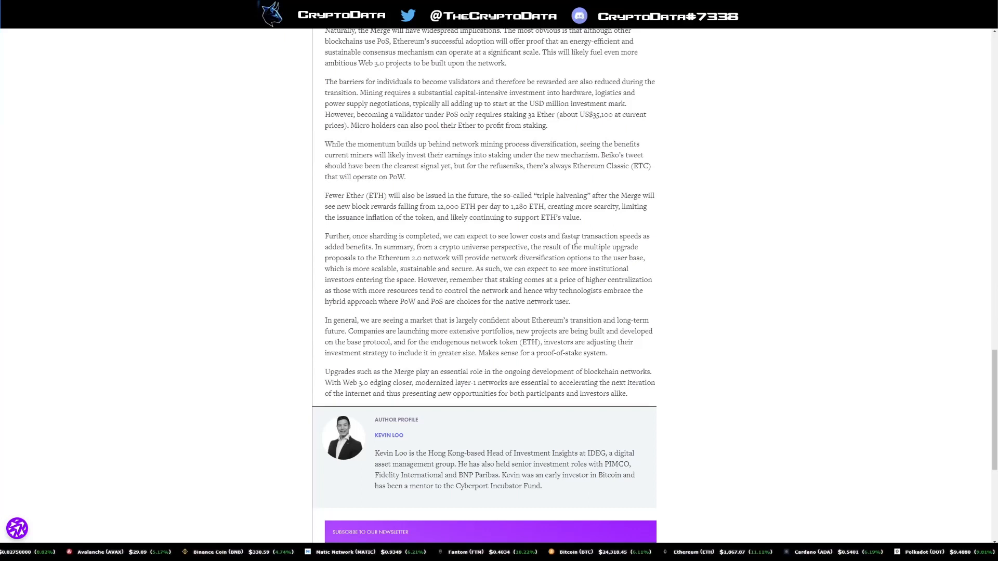
pyautogui.scroll(3)
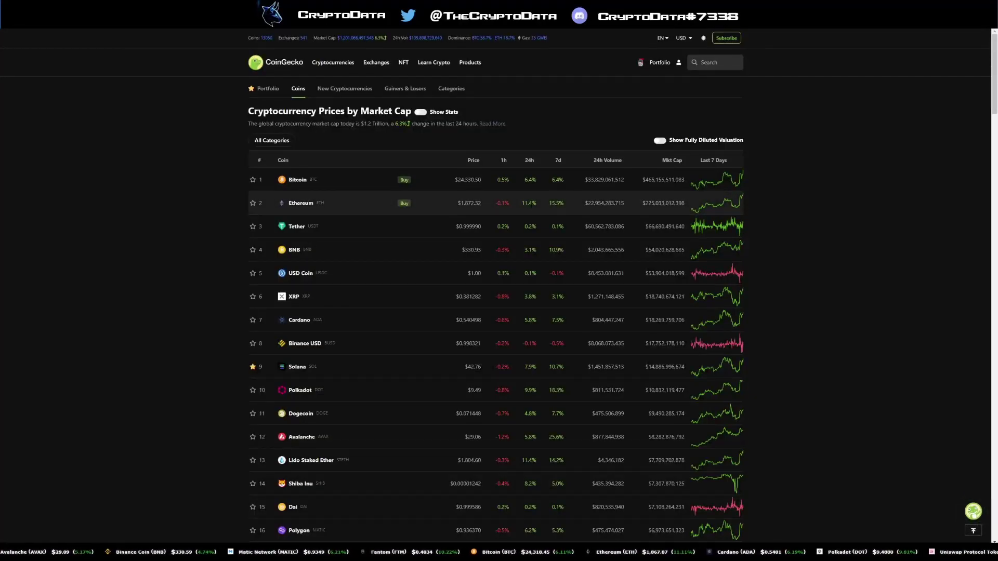
# Show CoinGecko's market-cap list with Ethereum second at about $1,872, up 11.4%
pyautogui.doubleClick(467, 204)
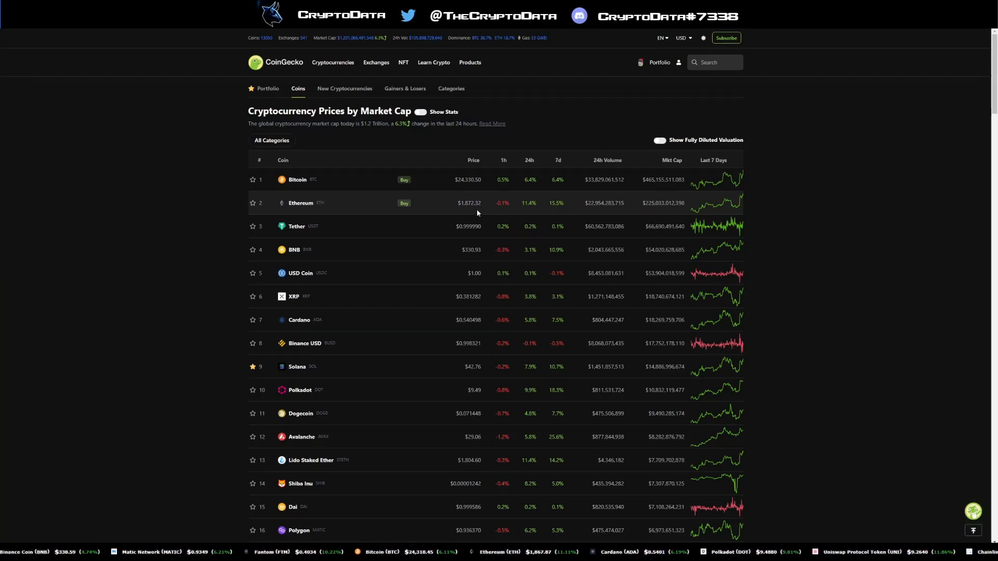
pyautogui.moveTo(473, 173)
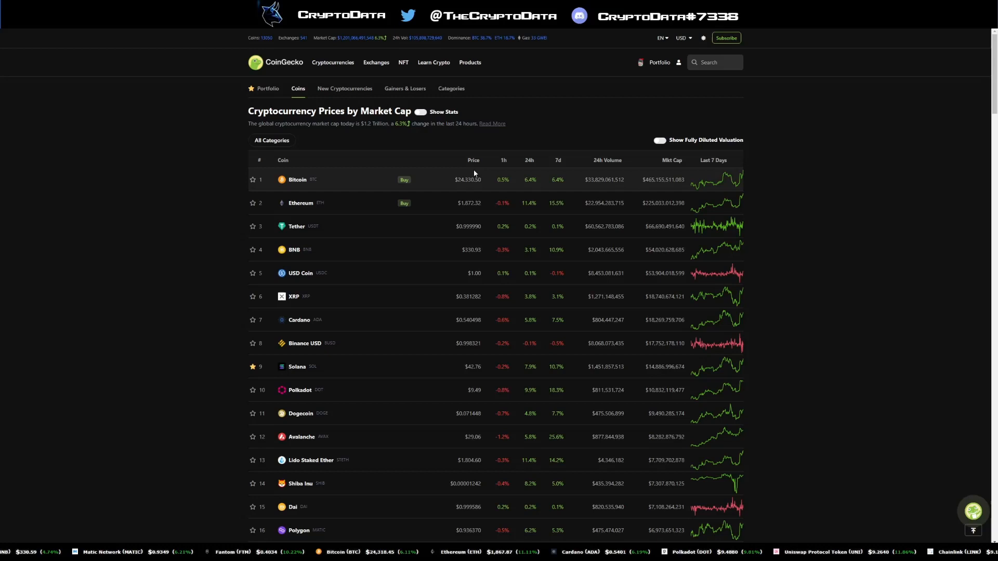
pyautogui.moveTo(530, 164)
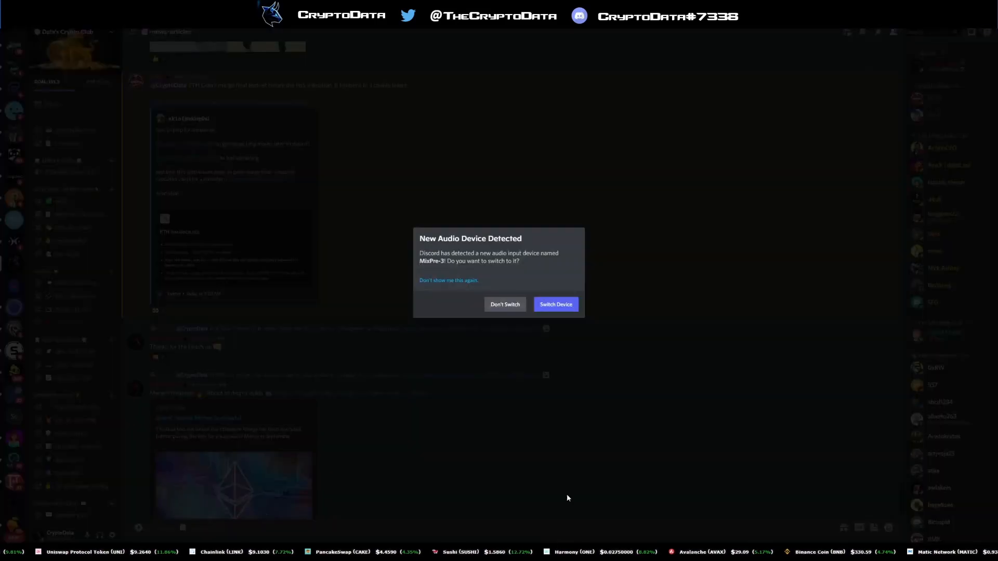
# Choose Don't Switch on the new audio device notice and browse the #news-articles channel
pyautogui.click(504, 304)
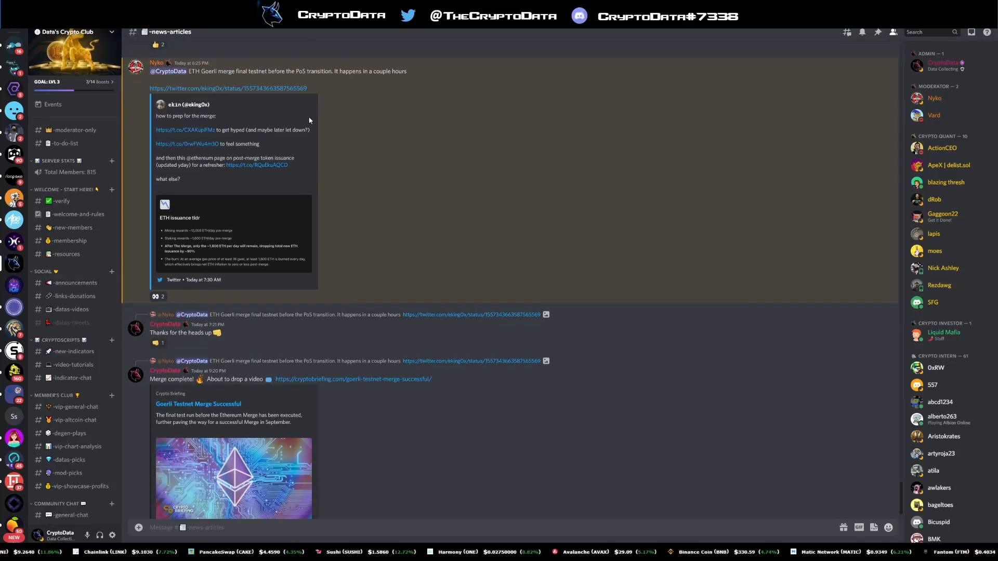
pyautogui.scroll(-3)
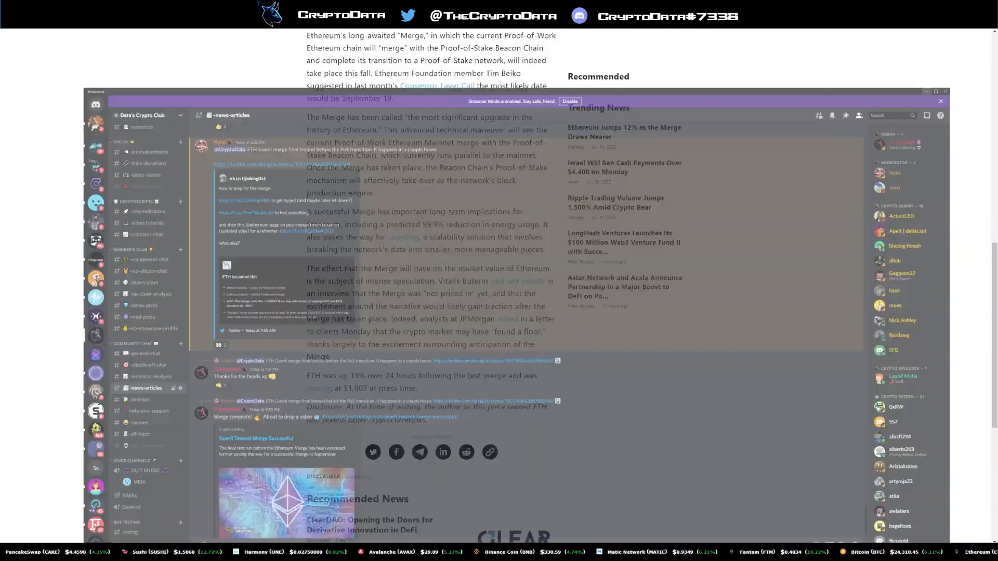
pyautogui.click(940, 101)
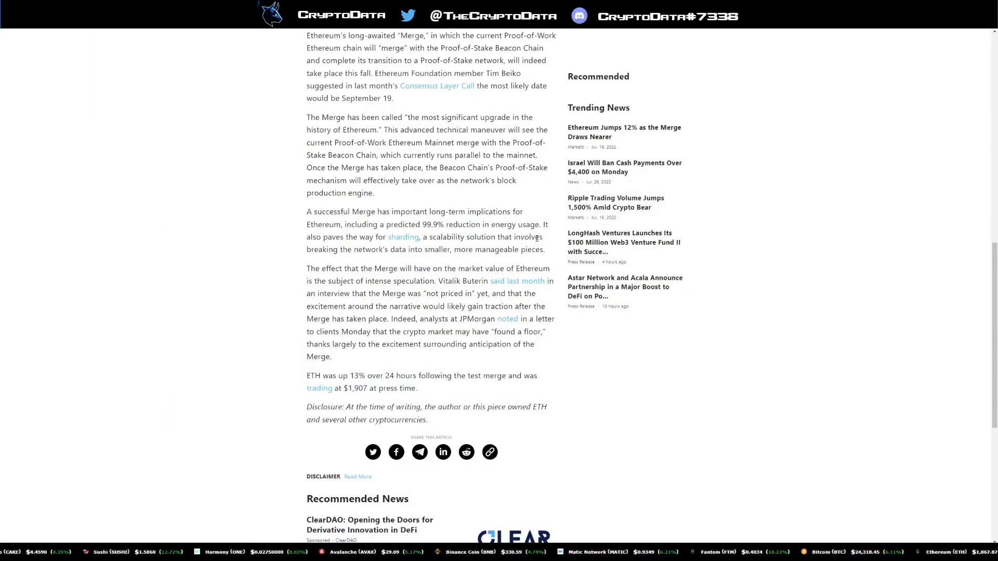
pyautogui.moveTo(514, 257)
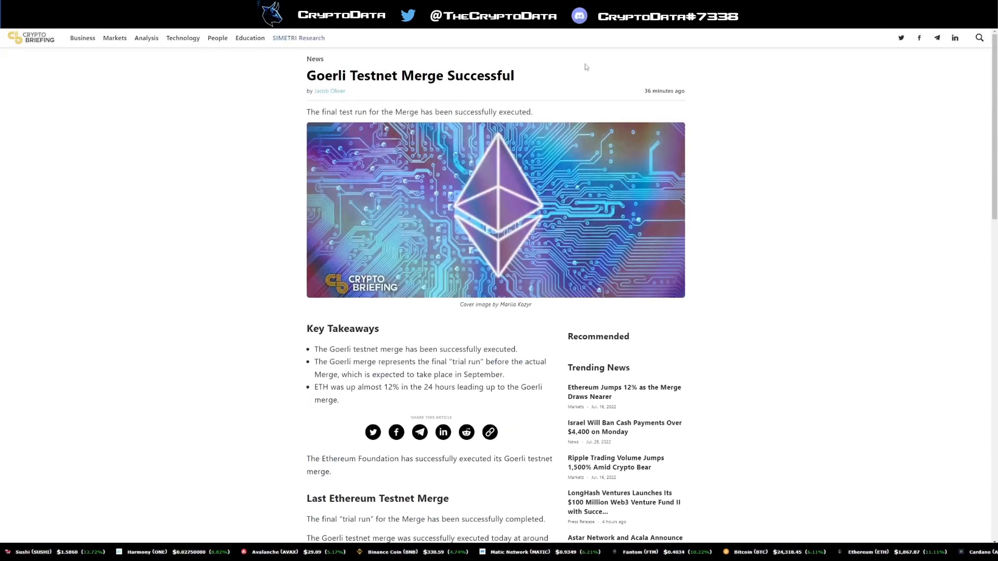
pyautogui.moveTo(589, 69)
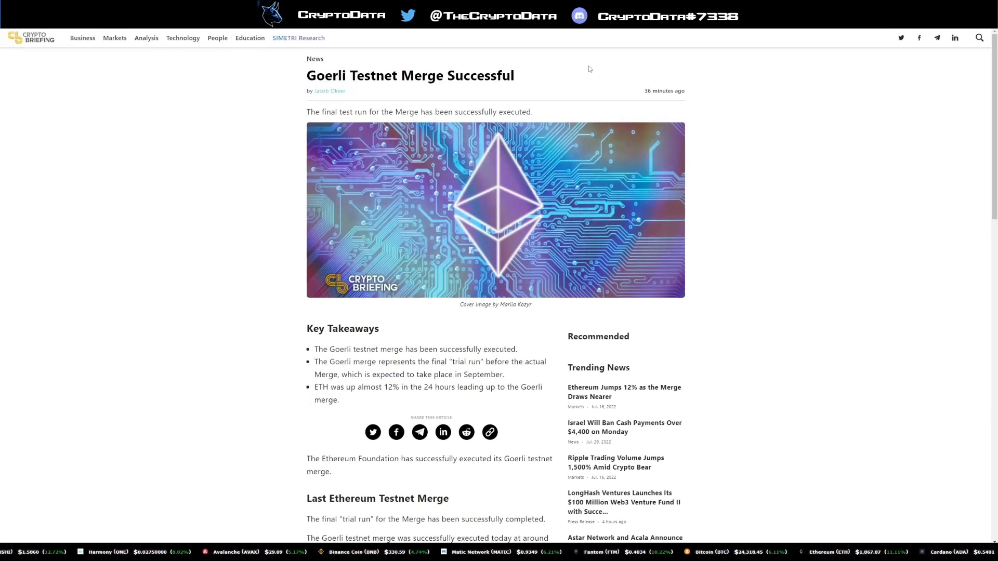